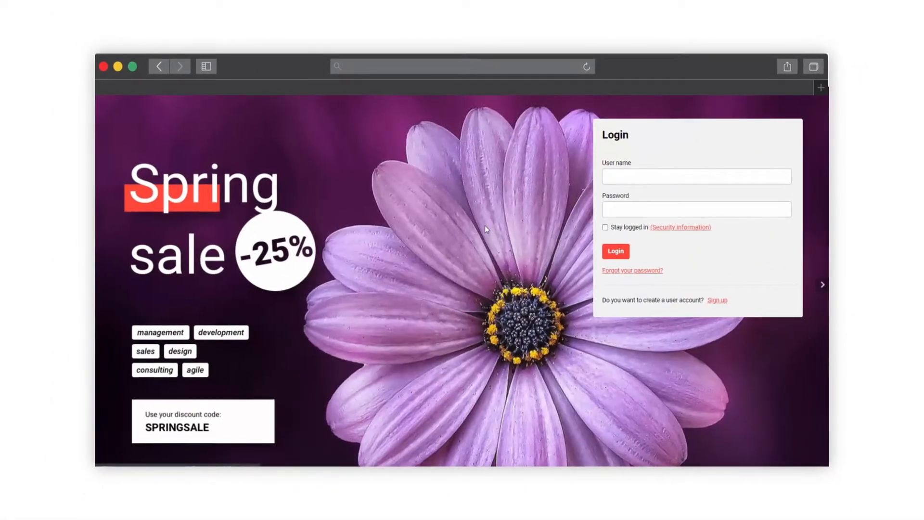
- Upload the selected xAPI ZIP package for the new WBT
scroll("down", 3)
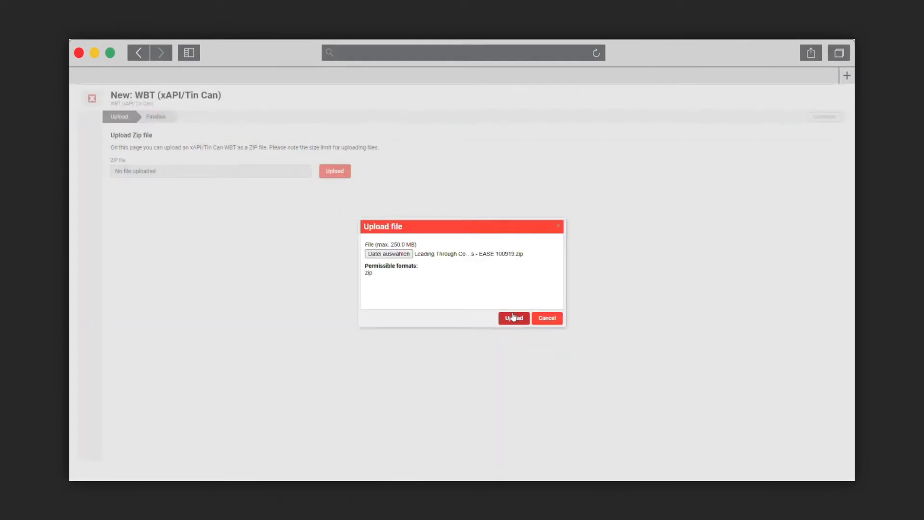
left_click(514, 318)
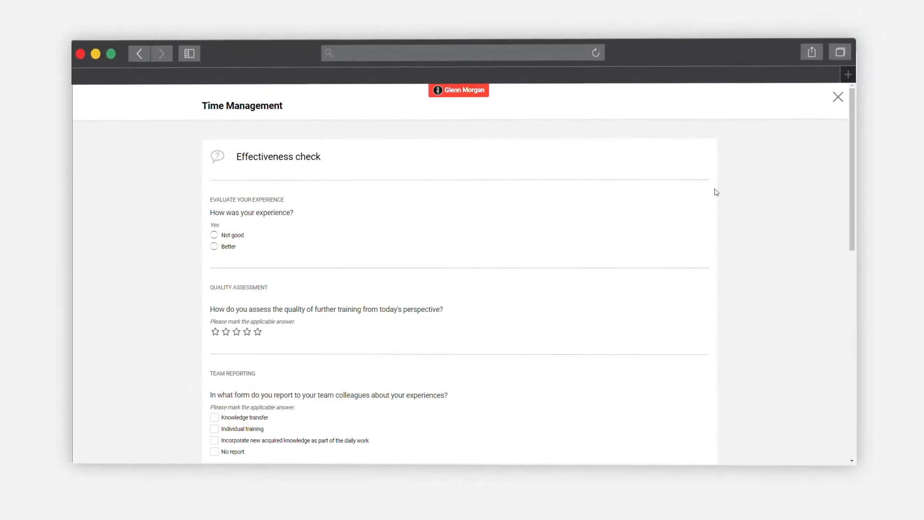
- Answer Better with a four-star rating and go to the Feedback forms list
left_click(214, 246)
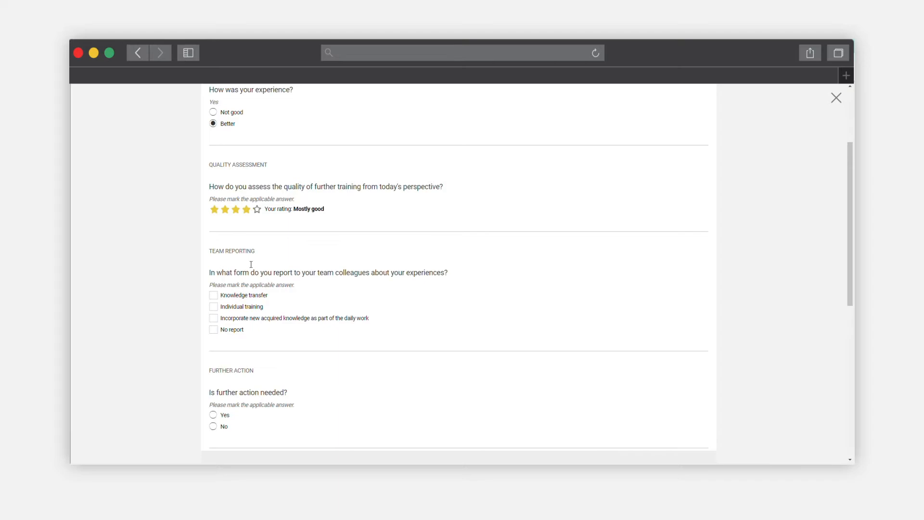
left_click(836, 97)
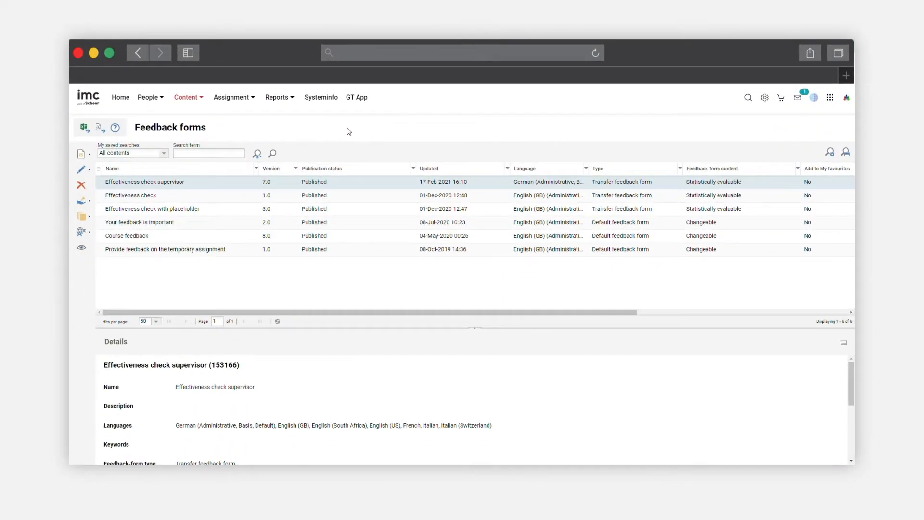
mouse_move(166, 195)
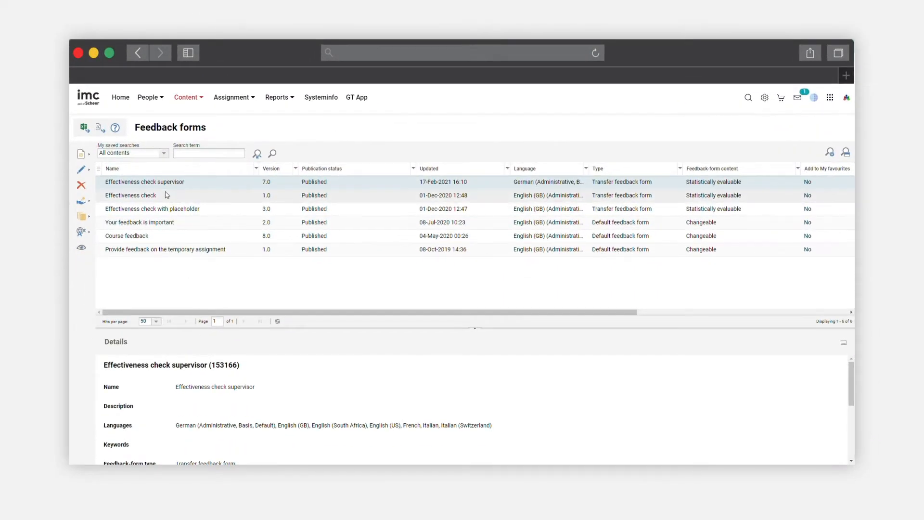
- Edit the Effectiveness check supervisor form, allowing Supervisor and Learner to submit
left_click(81, 169)
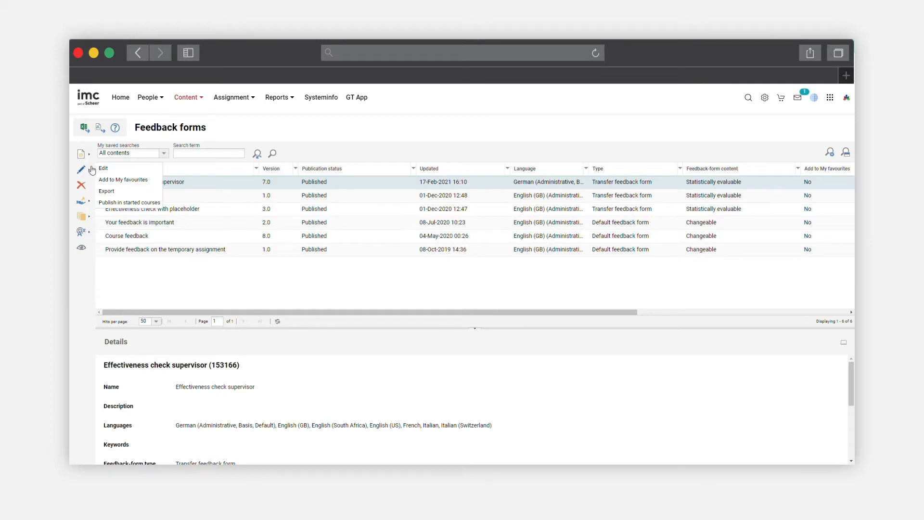
left_click(103, 168)
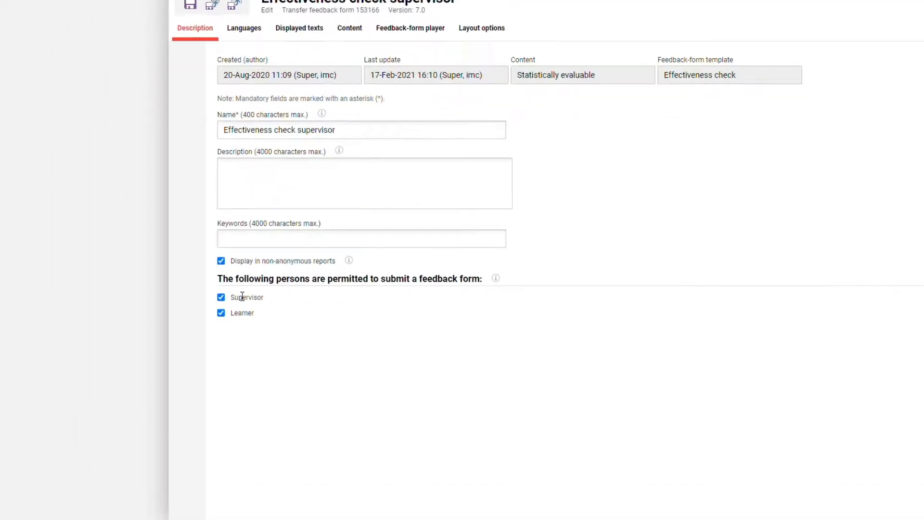
left_click(221, 313)
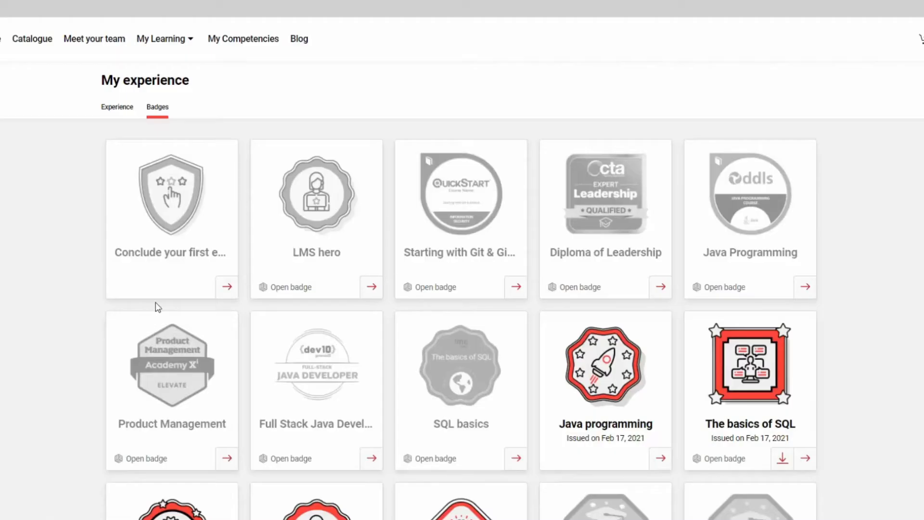
mouse_move(756, 250)
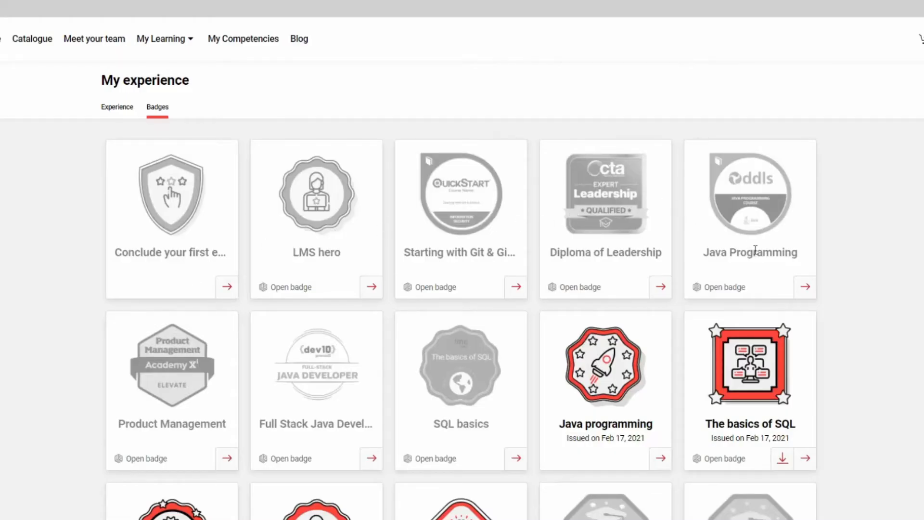
- Scroll through the issued Java programming and The basics of SQL badges
scroll("down", 3)
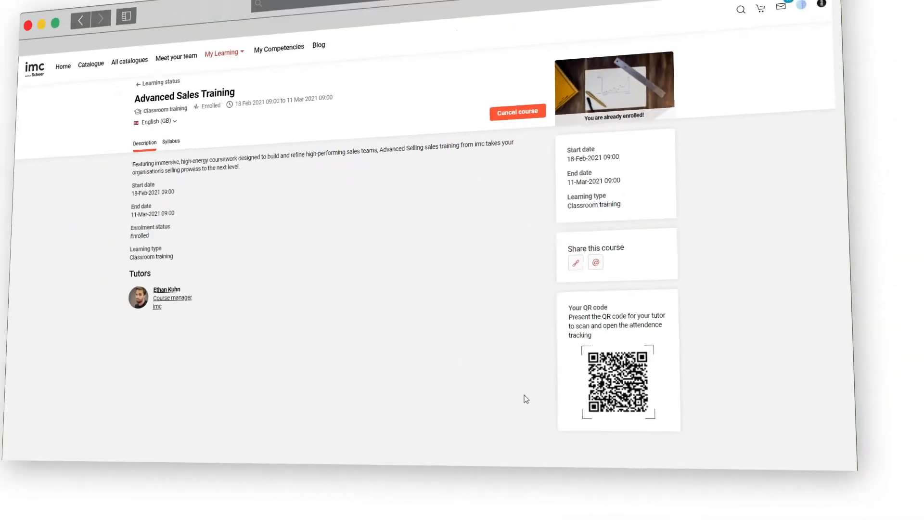
left_click(619, 383)
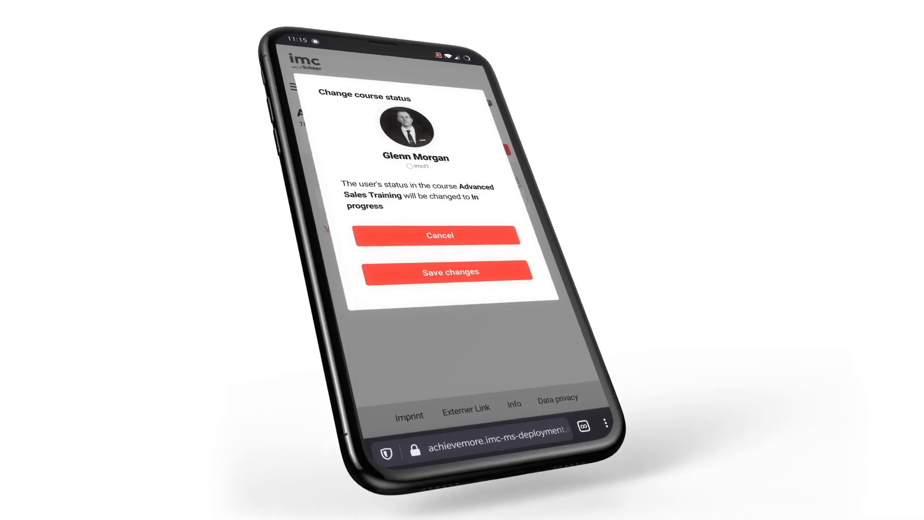
left_click(450, 272)
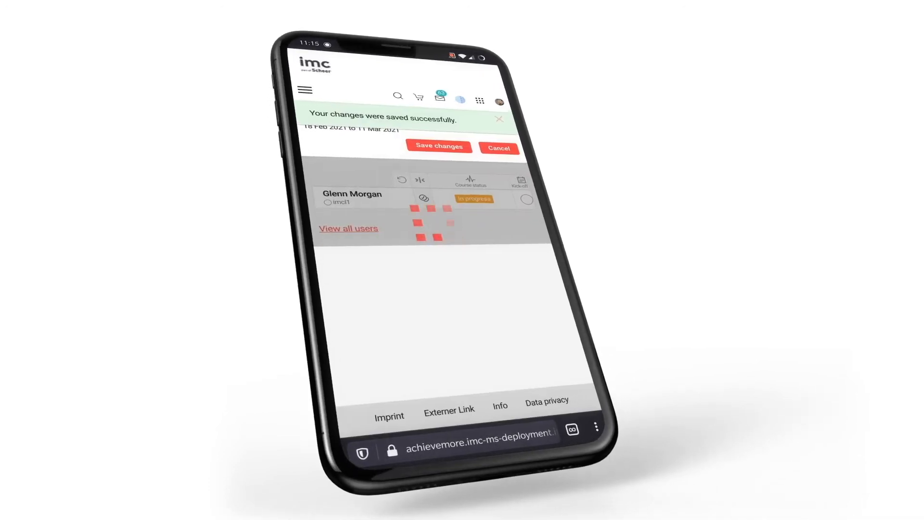